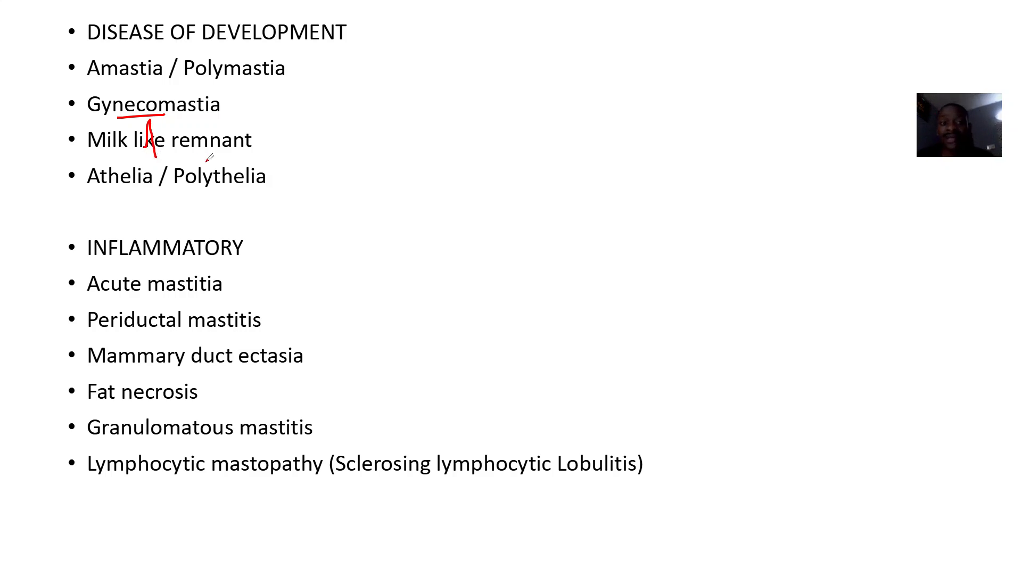
Underline the key developmental term, such as Gynecomastia, in red pen ink.
{"action": "left_click_drag", "start_coordinate": [88, 192], "coordinate": [189, 192]}
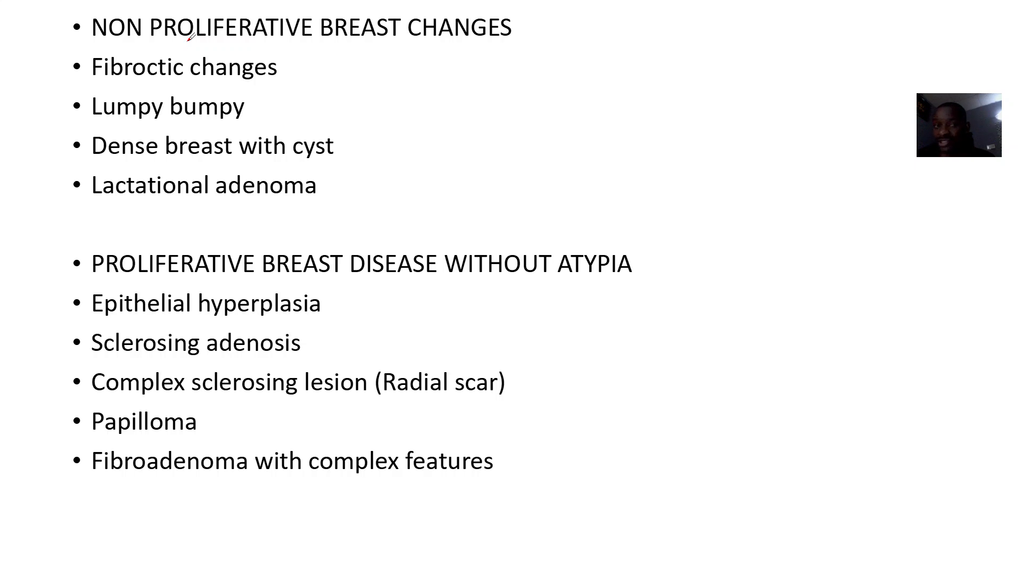
Draw red pen underlines beneath 'Lumpy bumpy' and 'Dense breast'.
{"action": "left_click_drag", "start_coordinate": [98, 124], "coordinate": [176, 123]}
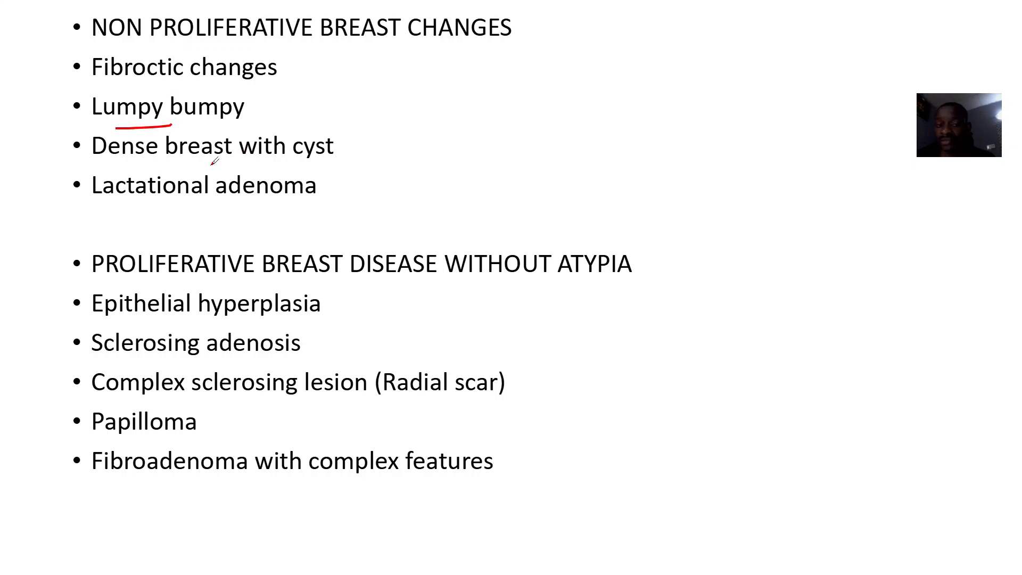
{"action": "left_click_drag", "start_coordinate": [98, 163], "coordinate": [221, 163]}
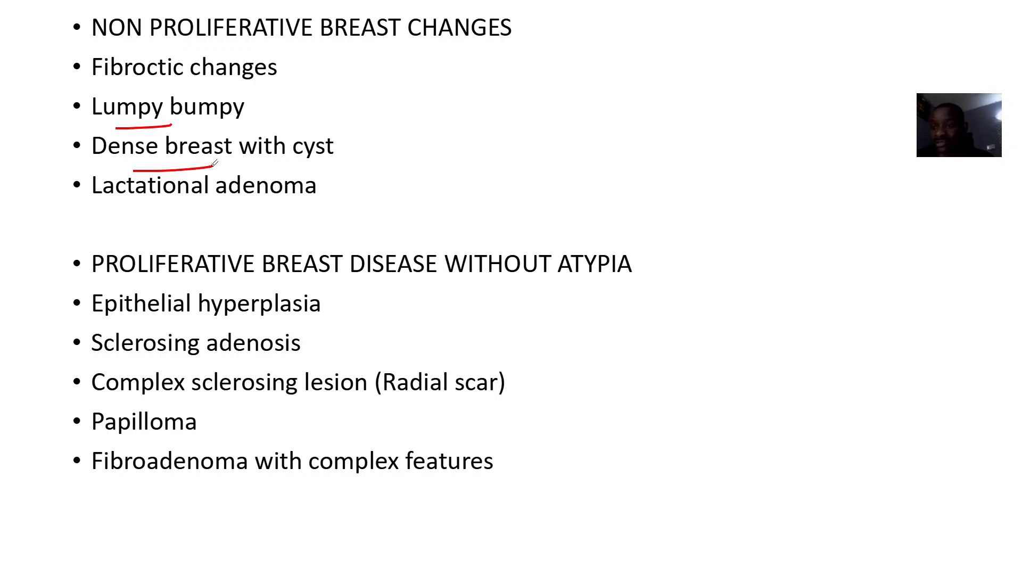